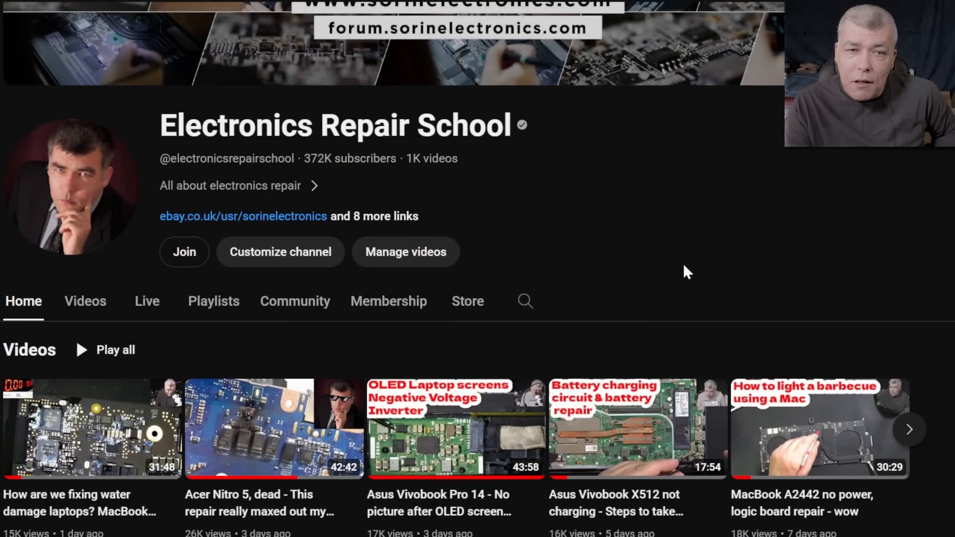
pyautogui.scroll(-3)
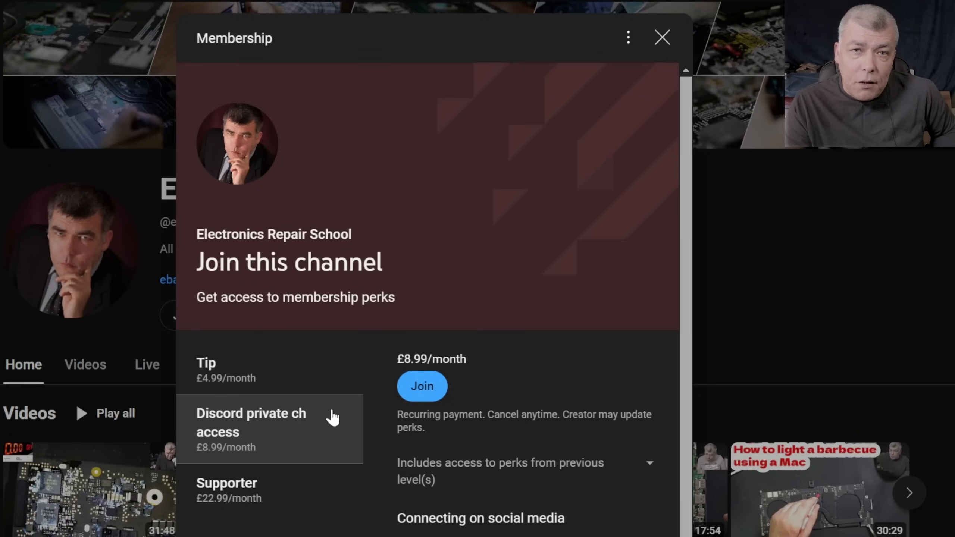
pyautogui.moveTo(493, 314)
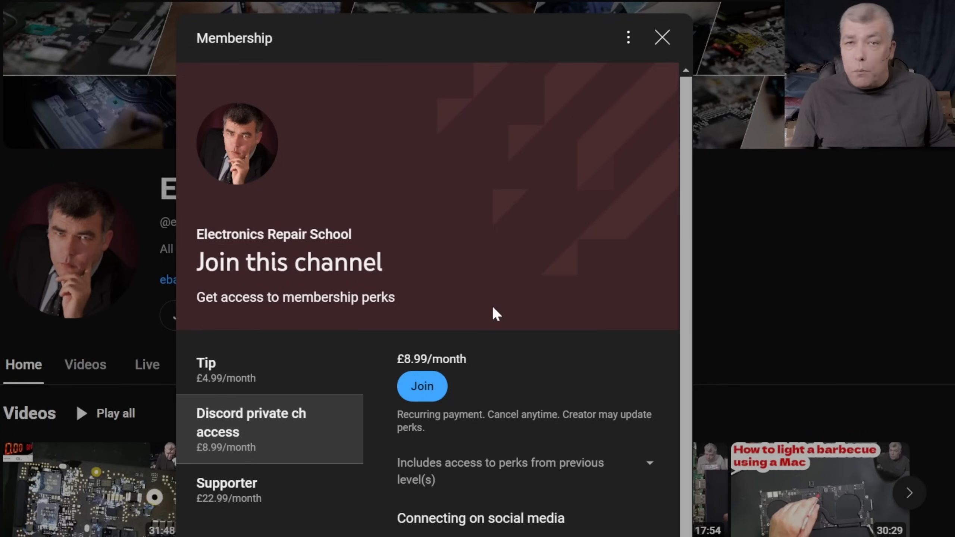
pyautogui.click(662, 37)
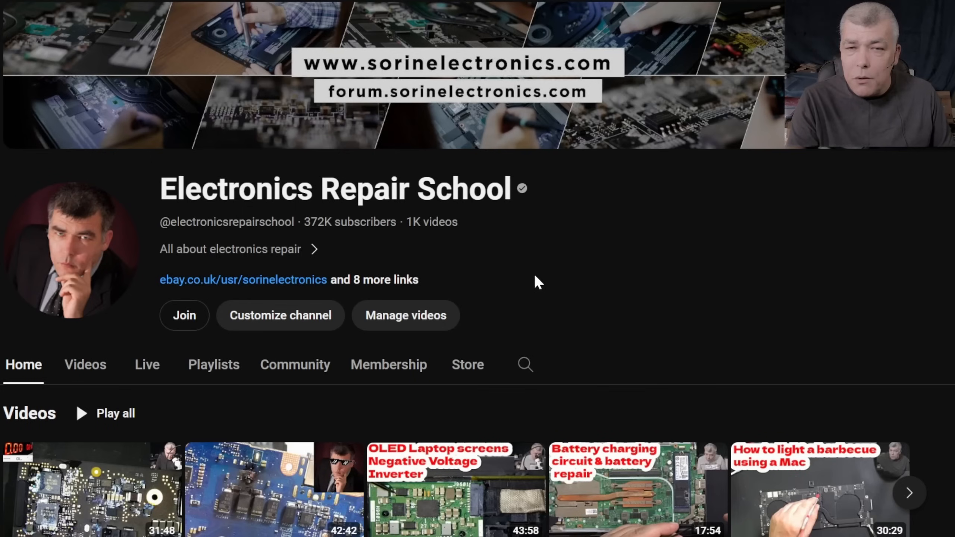
pyautogui.click(374, 280)
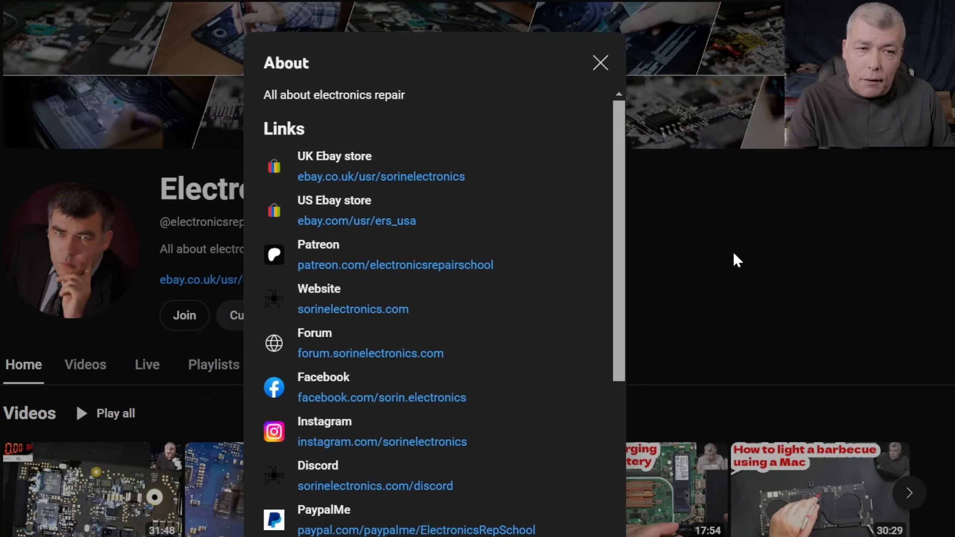
pyautogui.click(381, 176)
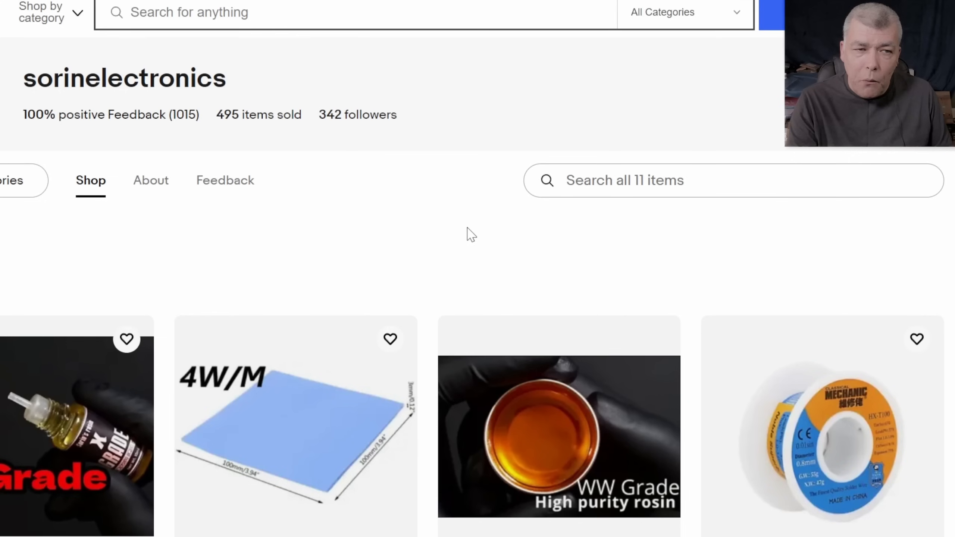
pyautogui.scroll(-3)
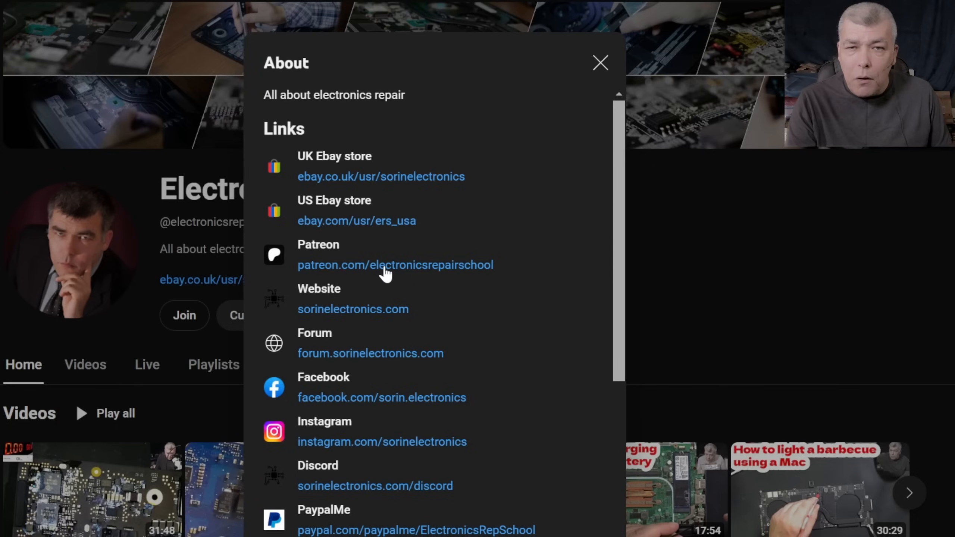
pyautogui.click(600, 63)
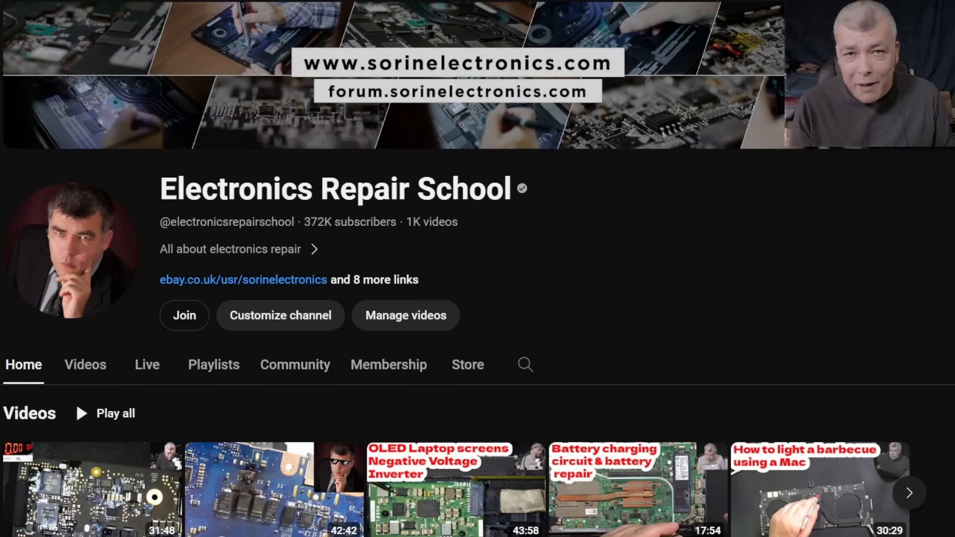